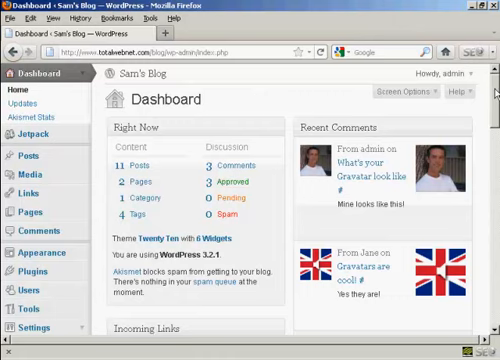
Reach Settings > Discussion from the admin sidebar to show the Discussion Settings page
scroll("down", 3)
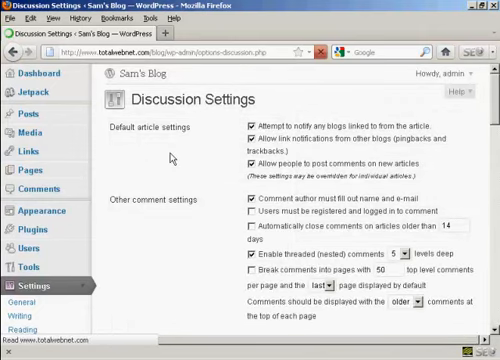
mouse_move(412, 198)
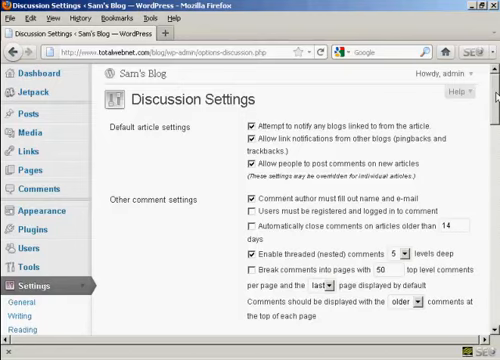
scroll("down", 3)
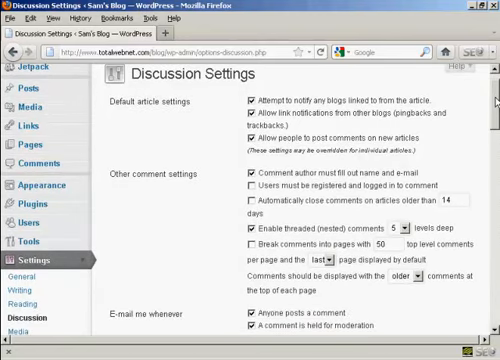
mouse_move(144, 190)
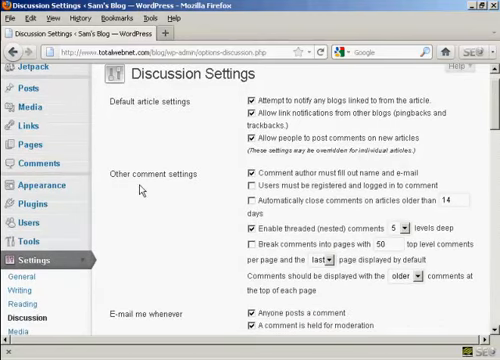
left_click(252, 186)
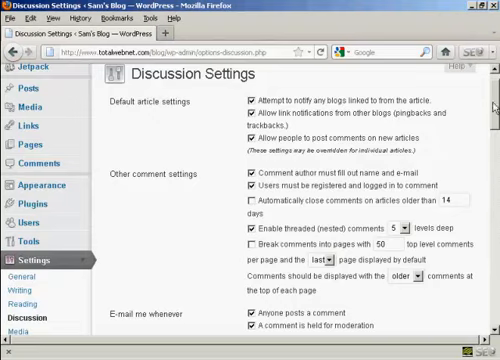
scroll("down", 3)
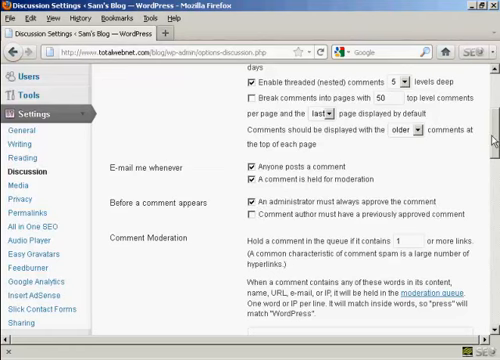
scroll("down", 3)
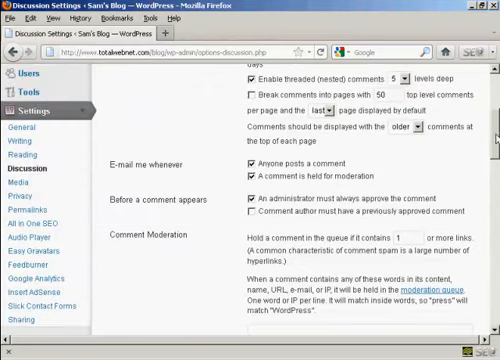
scroll("down", 3)
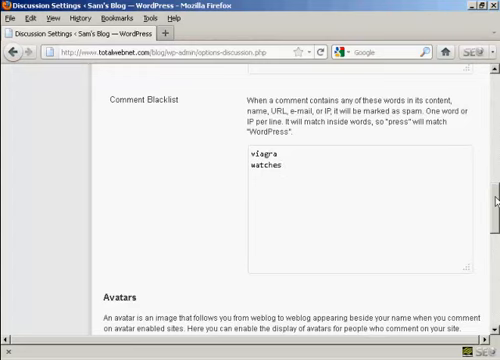
Save the Discussion Settings with the new comment moderation options via Save Changes
scroll("down", 3)
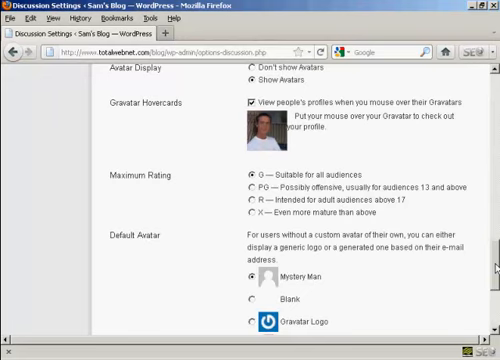
scroll("down", 3)
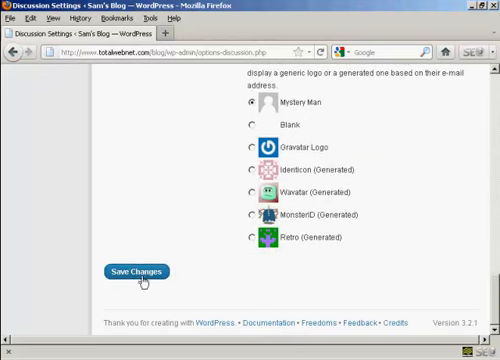
left_click(144, 272)
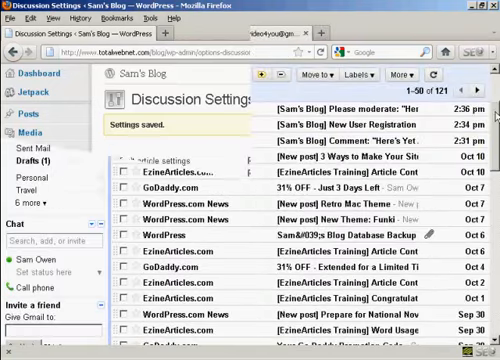
Open the "Please moderate: Here's Yet Another Blog Post" email in the Gmail inbox
left_click(150, 36)
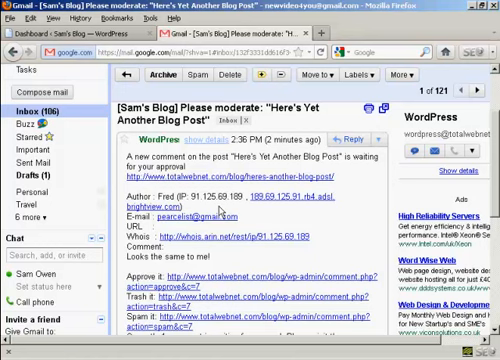
mouse_move(368, 218)
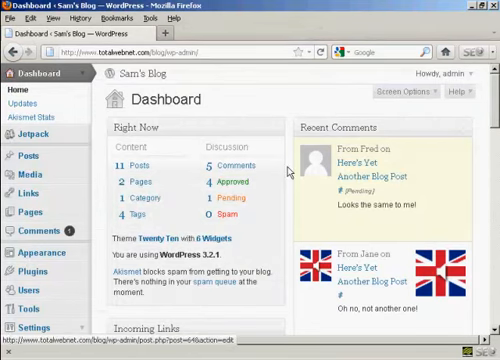
mouse_move(320, 292)
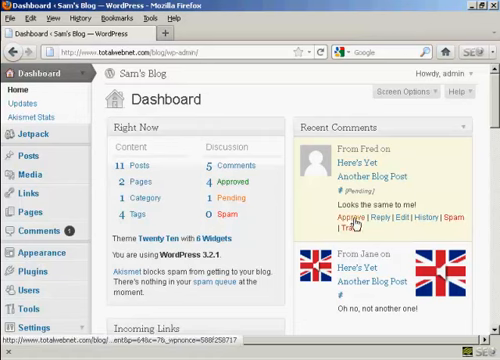
Approve "Looks the same to me!" and trash "Oh no, not another one" in Recent Comments
left_click(322, 212)
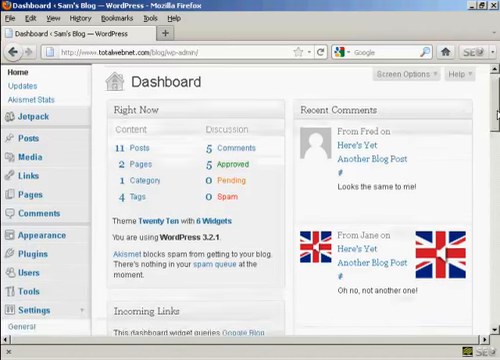
scroll("down", 3)
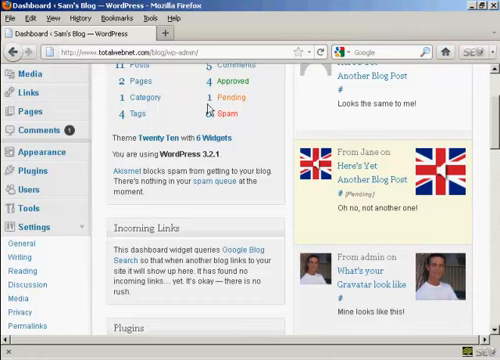
mouse_move(230, 100)
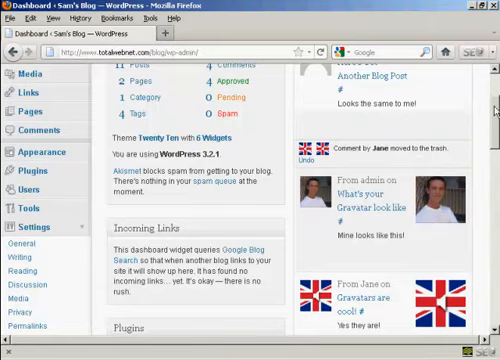
scroll("up", 3)
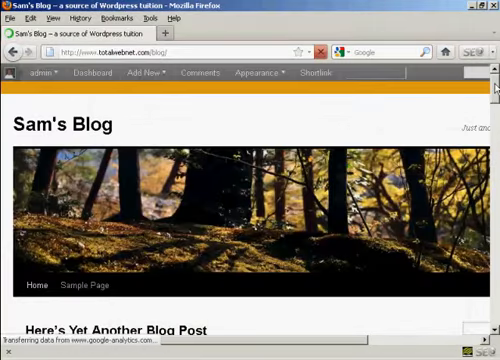
Scroll Here's Yet Another Blog Post down to the One Response section showing the approved comment
scroll("down", 3)
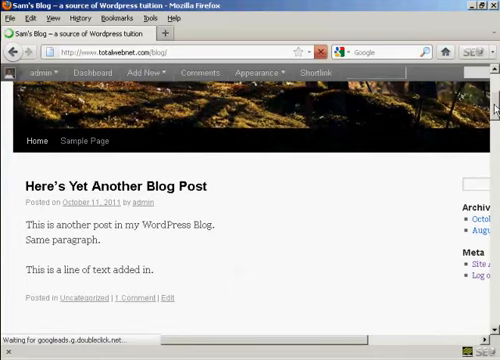
scroll("down", 3)
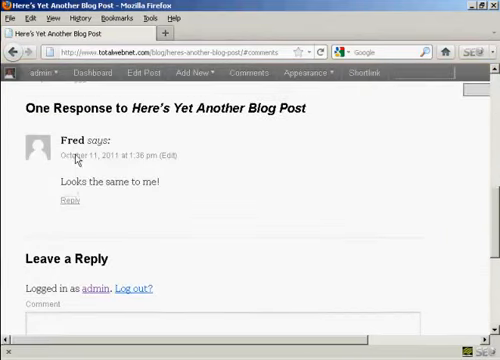
mouse_move(152, 200)
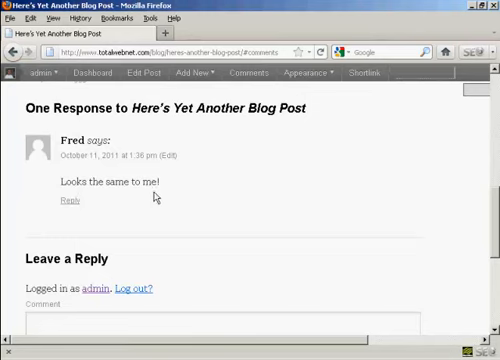